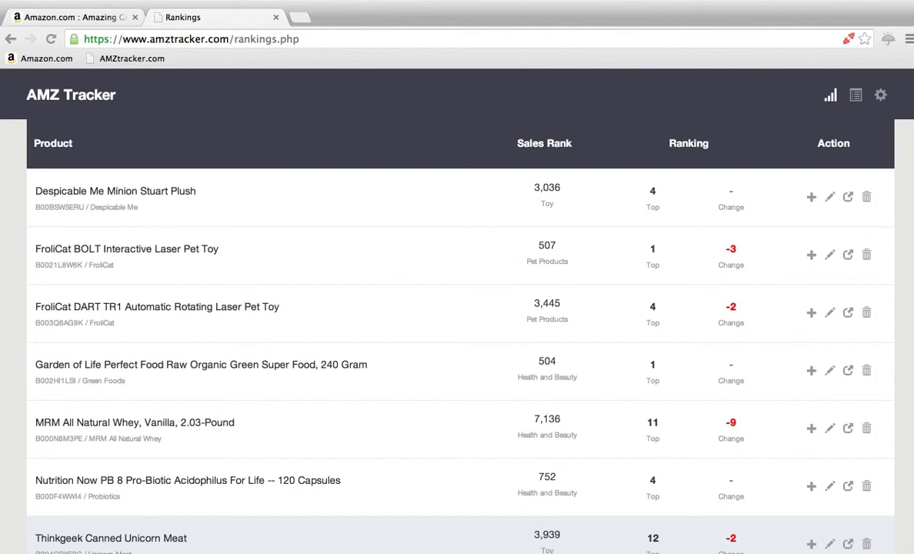
{"action": "mouse_move", "coordinate": [468, 340]}
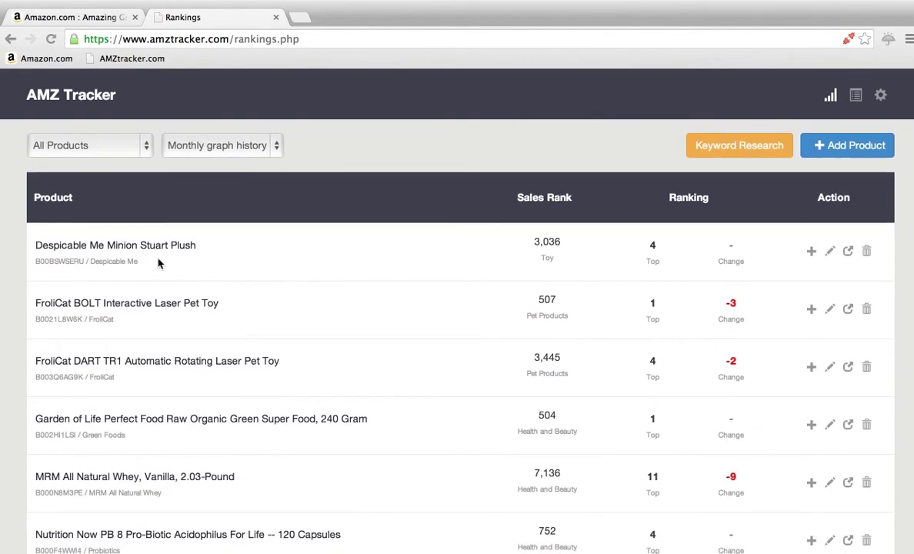
Step: Scroll the rankings, then open and close the plush's Add Keywords form without adding
{"action": "scroll", "scroll_direction": "down", "scroll_amount": 3}
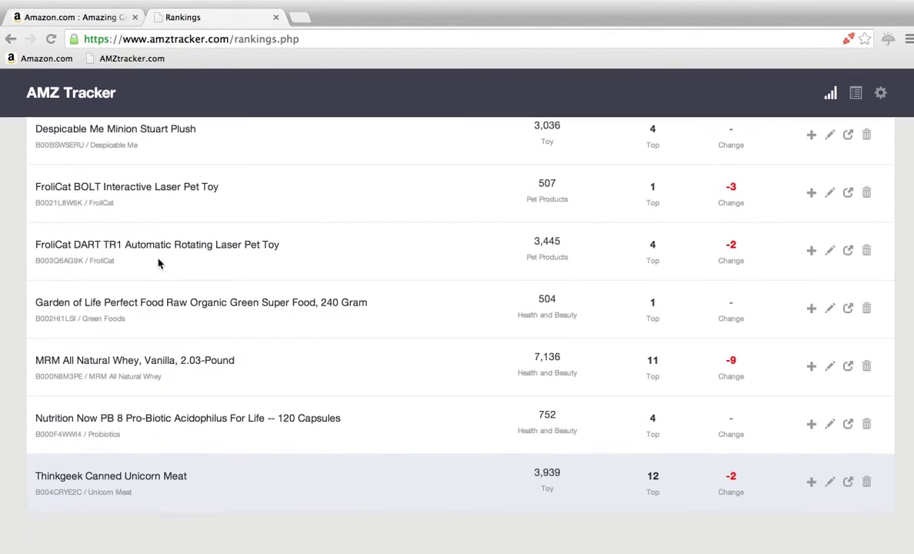
{"action": "scroll", "scroll_direction": "up", "scroll_amount": 3}
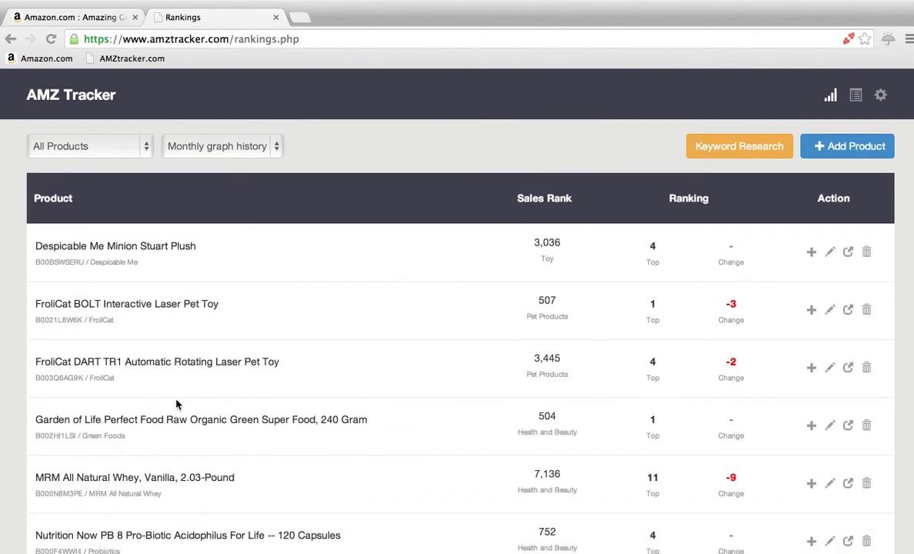
{"action": "mouse_move", "coordinate": [50, 253]}
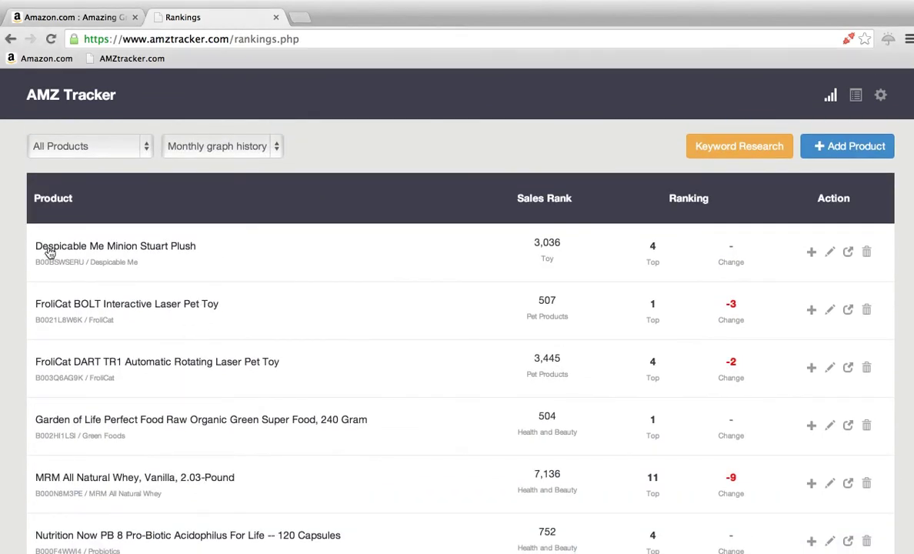
{"action": "mouse_move", "coordinate": [54, 265]}
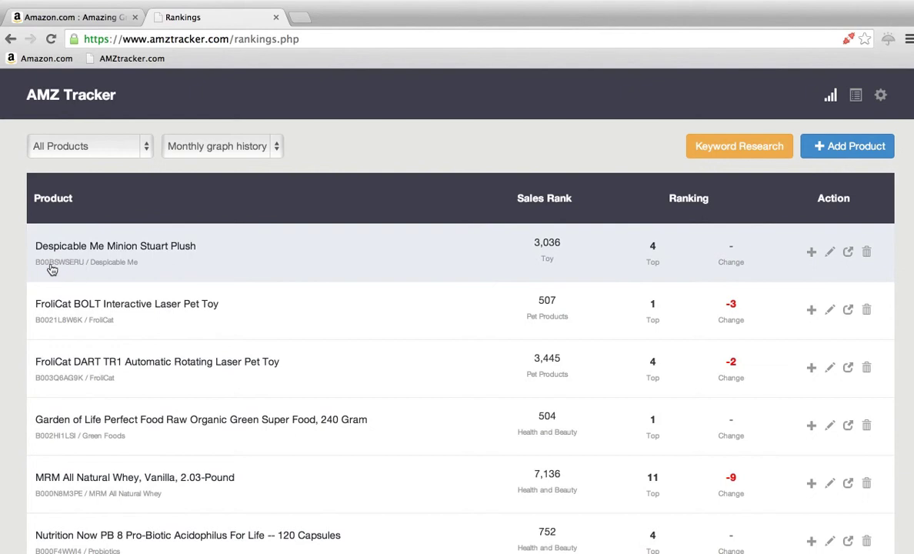
{"action": "mouse_move", "coordinate": [66, 269]}
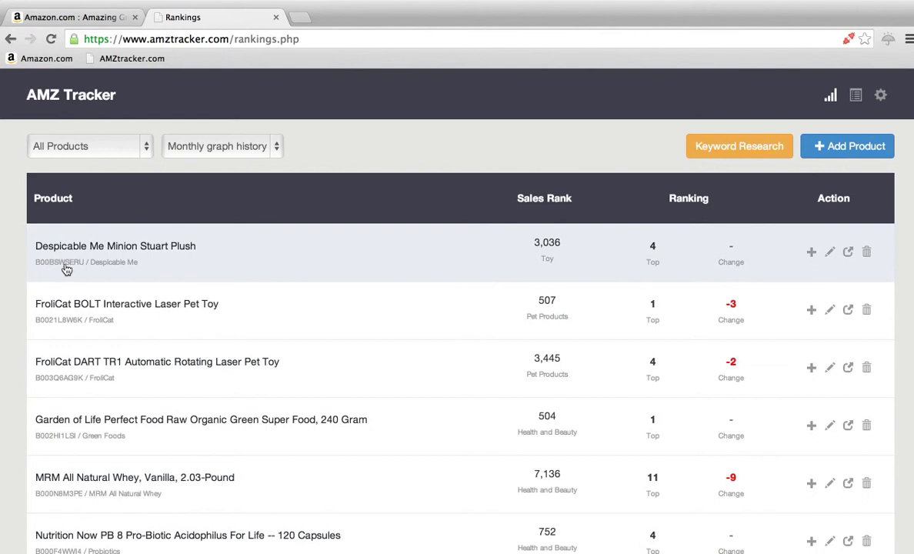
{"action": "mouse_move", "coordinate": [581, 209]}
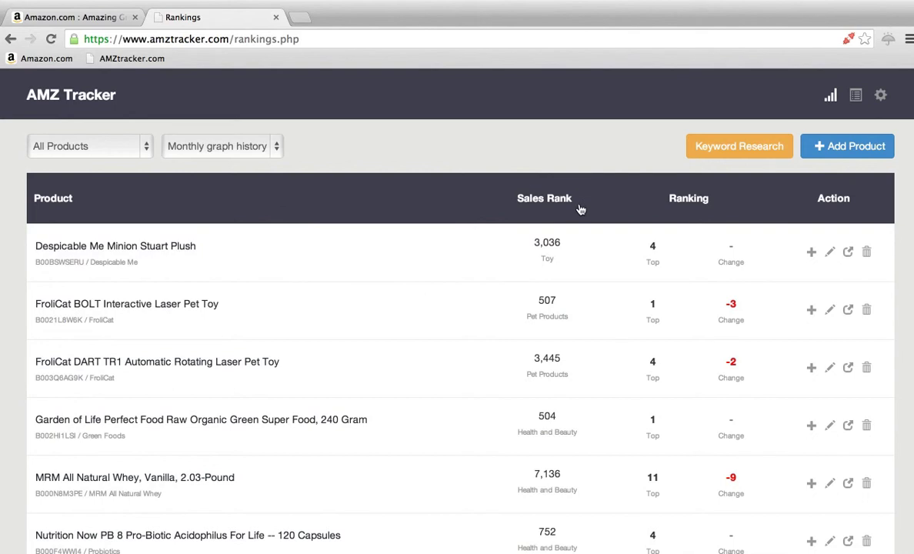
{"action": "mouse_move", "coordinate": [541, 262]}
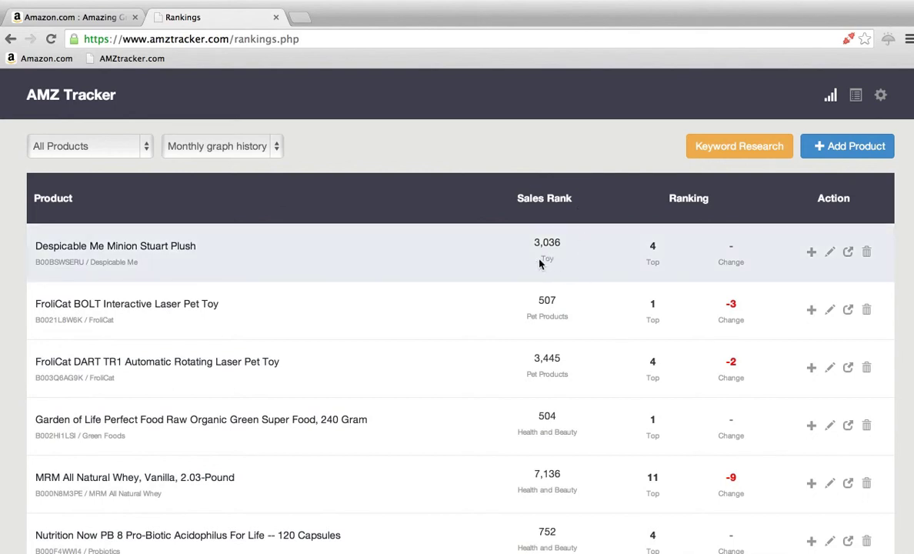
{"action": "mouse_move", "coordinate": [655, 250]}
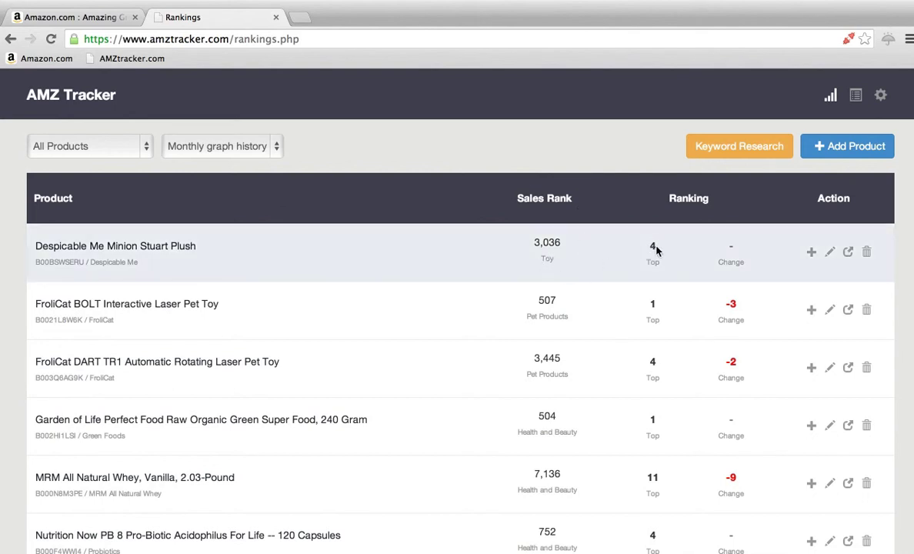
{"action": "mouse_move", "coordinate": [742, 256]}
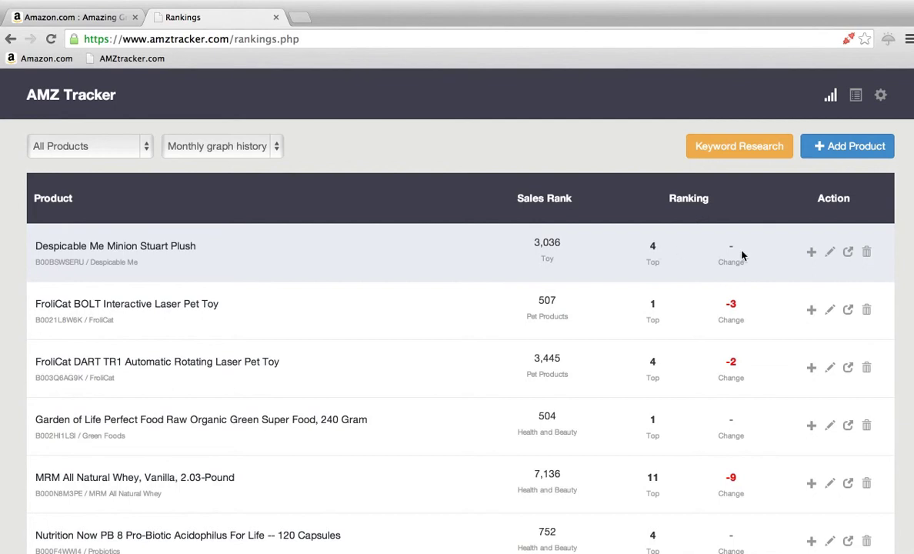
{"action": "mouse_move", "coordinate": [736, 411]}
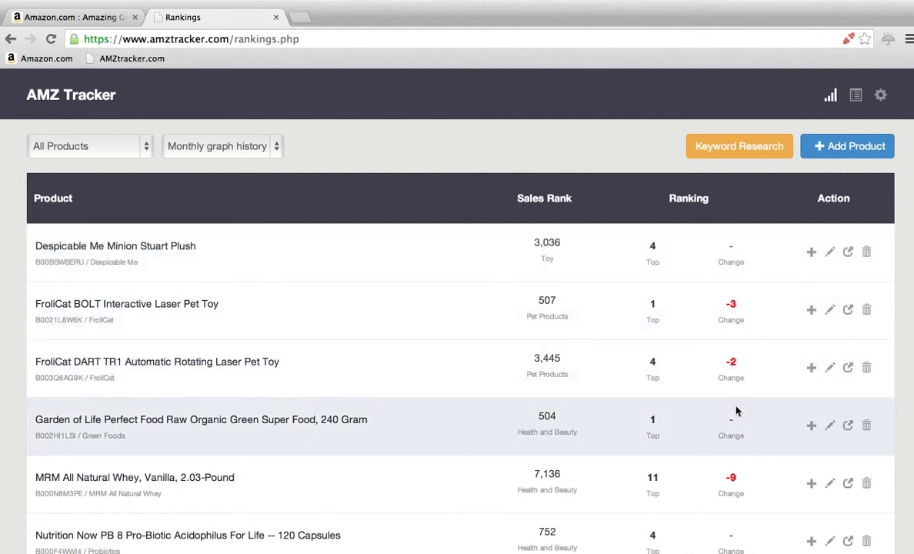
{"action": "mouse_move", "coordinate": [803, 256]}
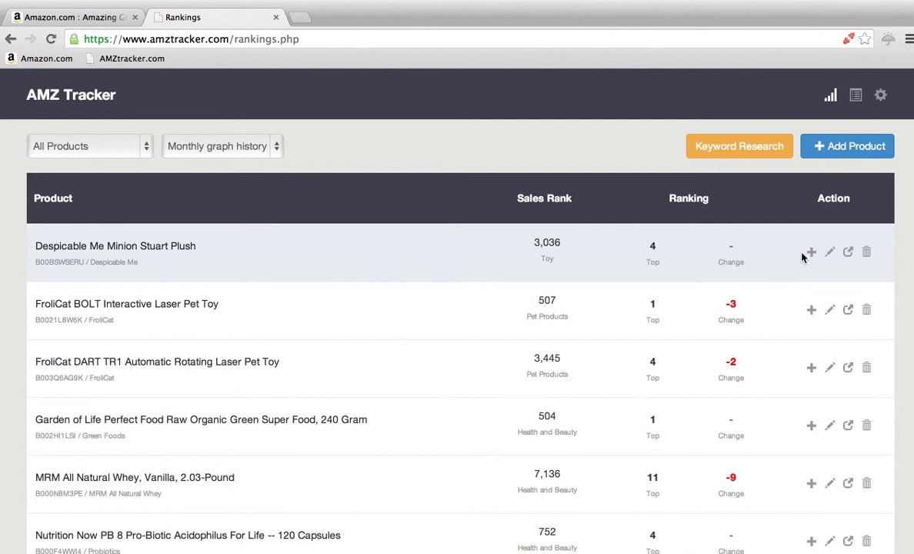
{"action": "left_click", "coordinate": [811, 252]}
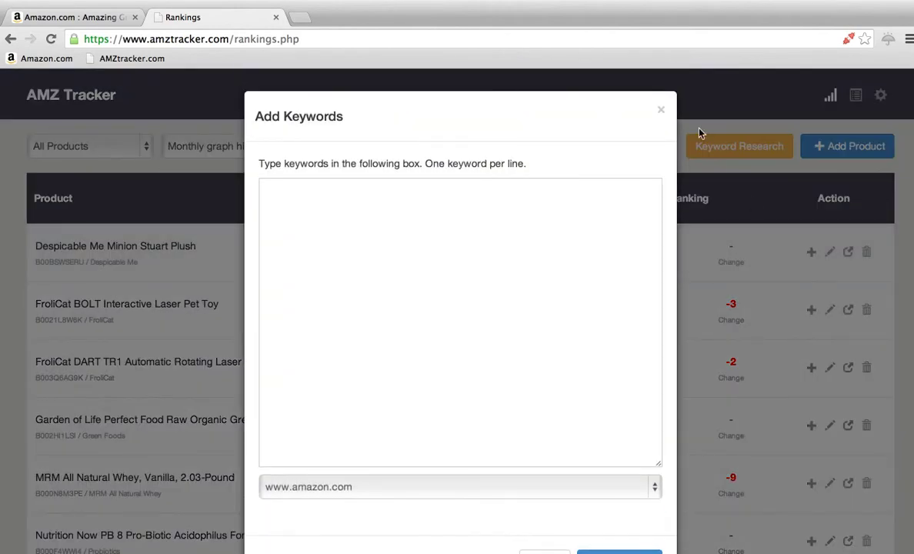
{"action": "left_click", "coordinate": [660, 109]}
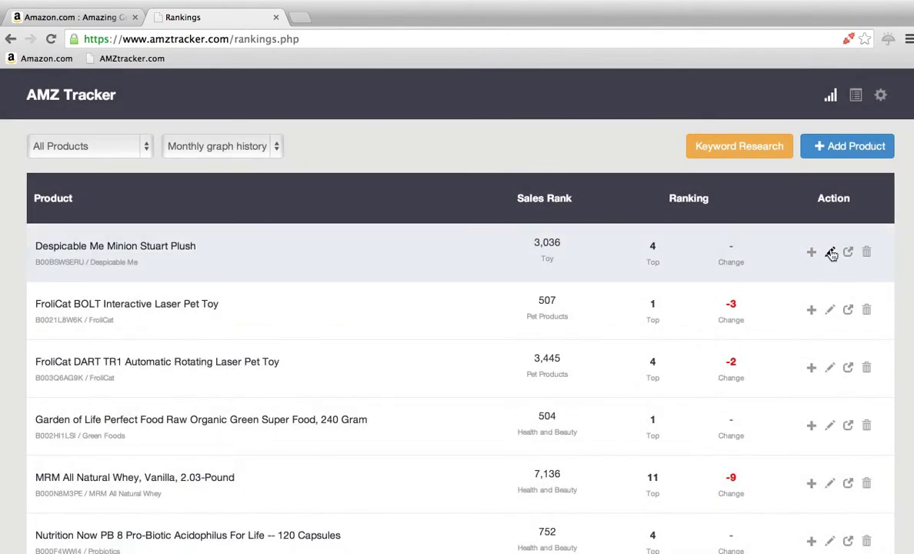
{"action": "mouse_move", "coordinate": [865, 254]}
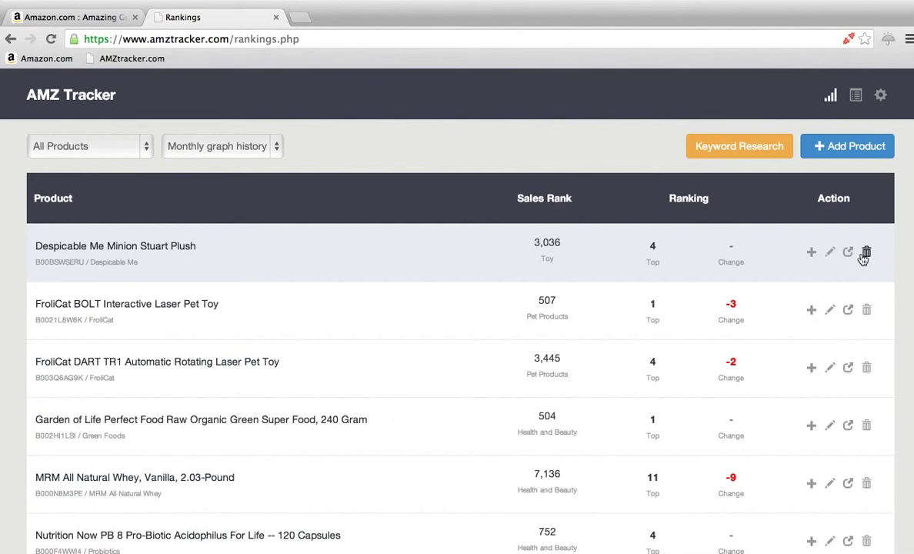
{"action": "mouse_move", "coordinate": [847, 252]}
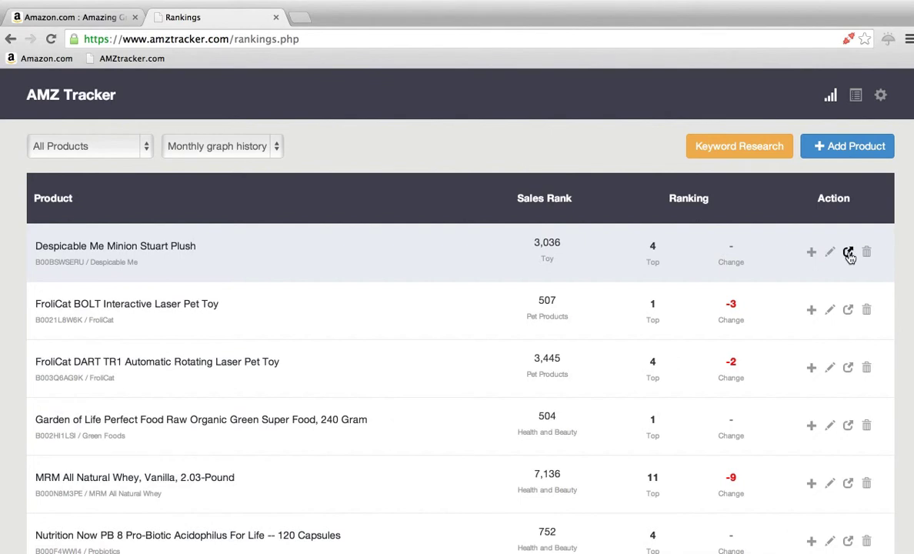
Step: View the Despicable Me Minion Stuart Plush's Amazon product listing
{"action": "left_click", "coordinate": [848, 251]}
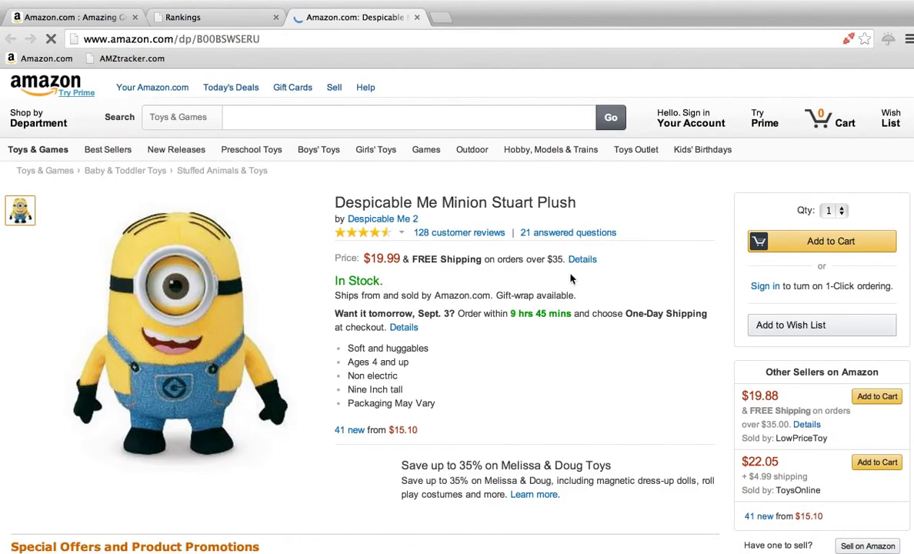
{"action": "scroll", "scroll_direction": "down", "scroll_amount": 3}
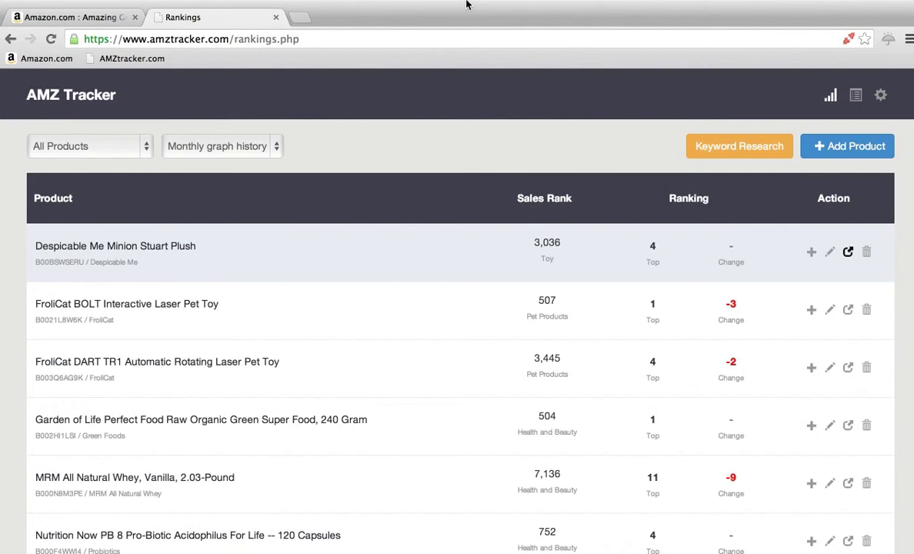
{"action": "scroll", "scroll_direction": "up", "scroll_amount": 3}
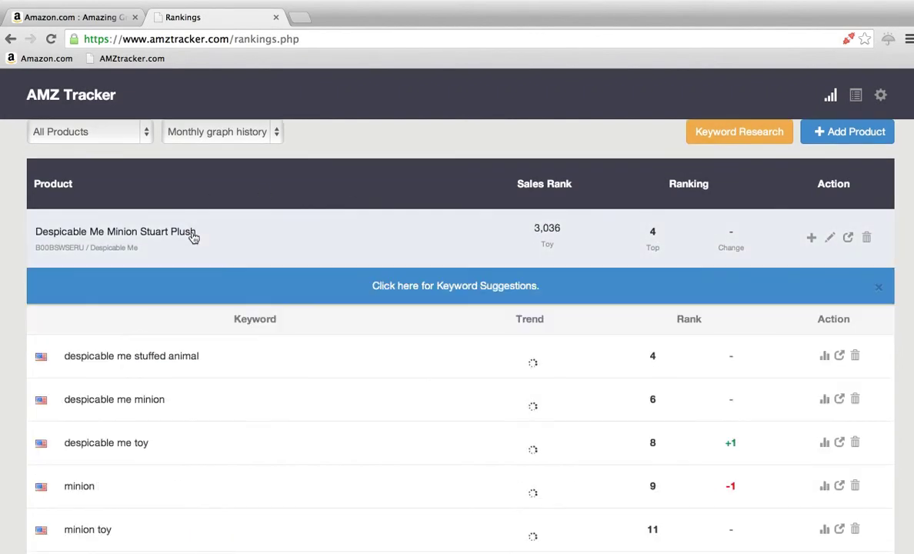
{"action": "scroll", "scroll_direction": "down", "scroll_amount": 3}
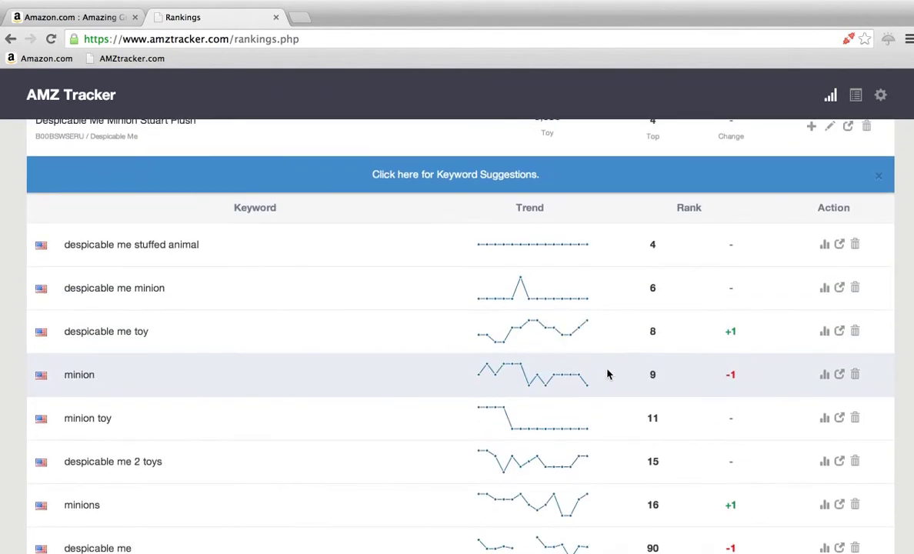
{"action": "mouse_move", "coordinate": [540, 212]}
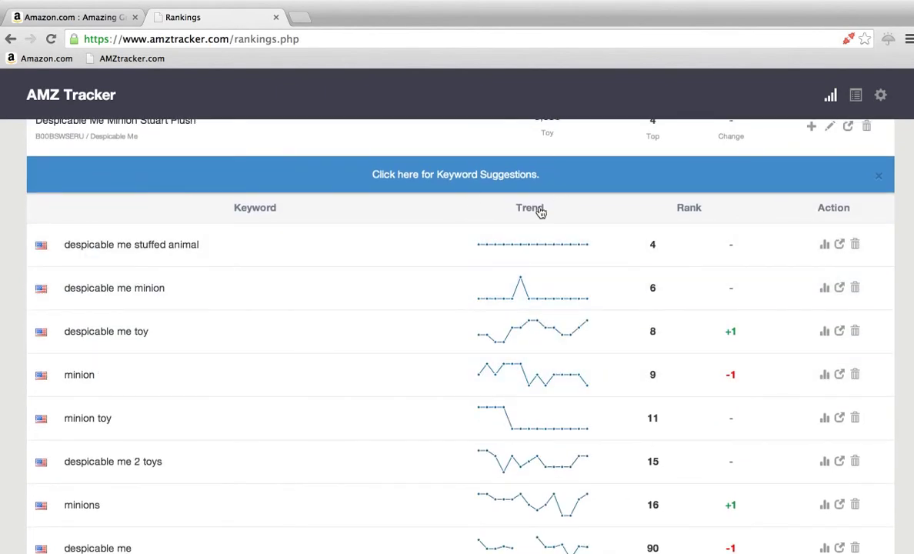
{"action": "mouse_move", "coordinate": [549, 254]}
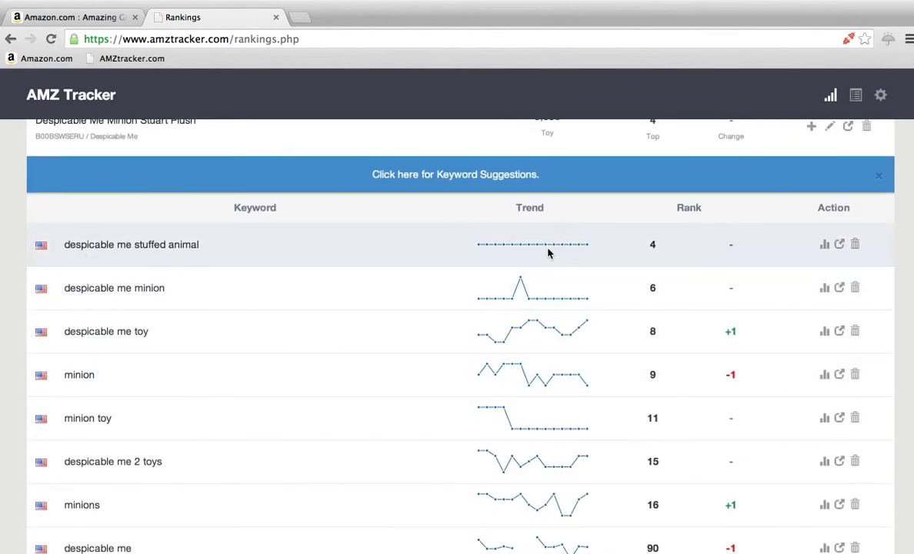
{"action": "mouse_move", "coordinate": [584, 331]}
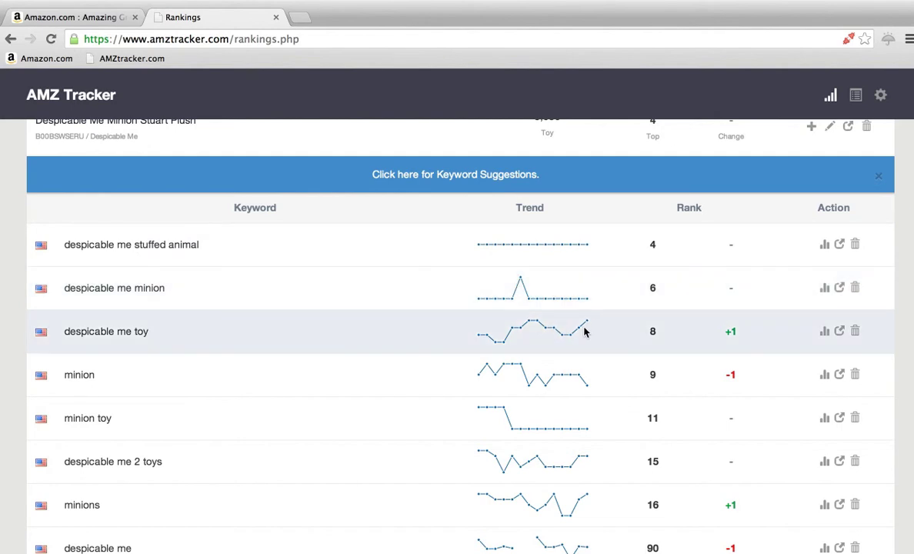
{"action": "mouse_move", "coordinate": [535, 323]}
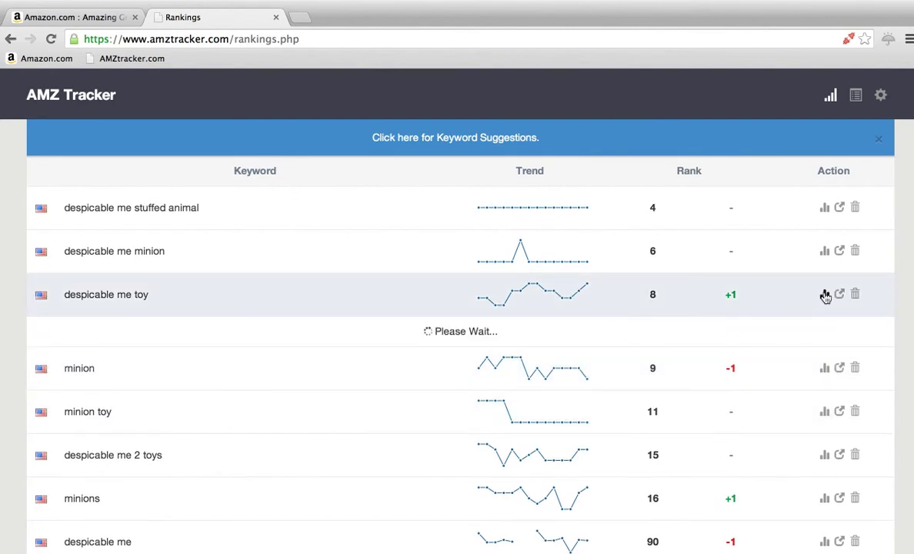
{"action": "left_click", "coordinate": [824, 294]}
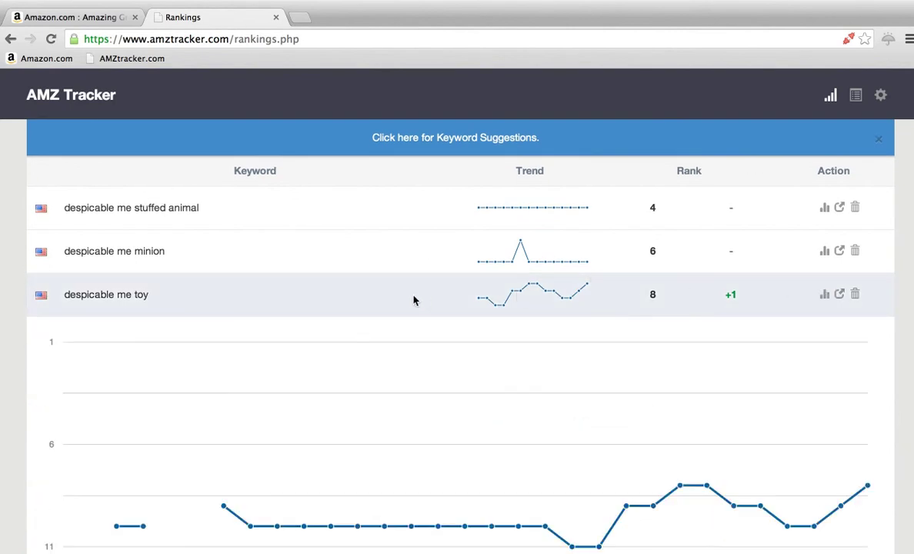
{"action": "scroll", "scroll_direction": "down", "scroll_amount": 3}
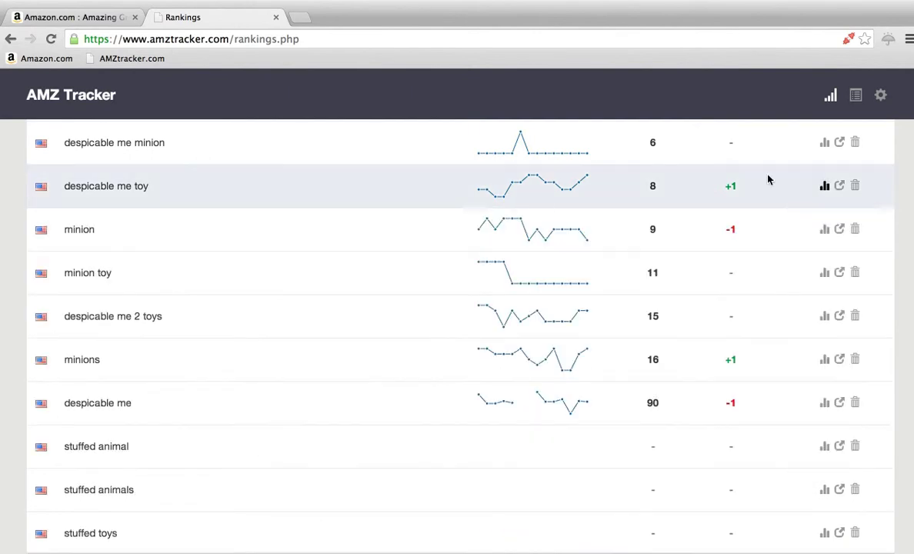
{"action": "scroll", "scroll_direction": "up", "scroll_amount": 3}
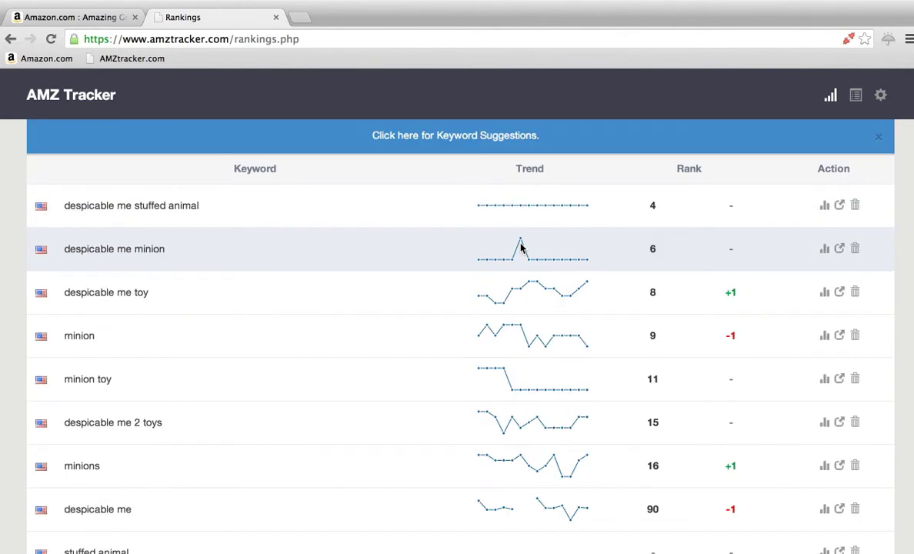
{"action": "mouse_move", "coordinate": [660, 205]}
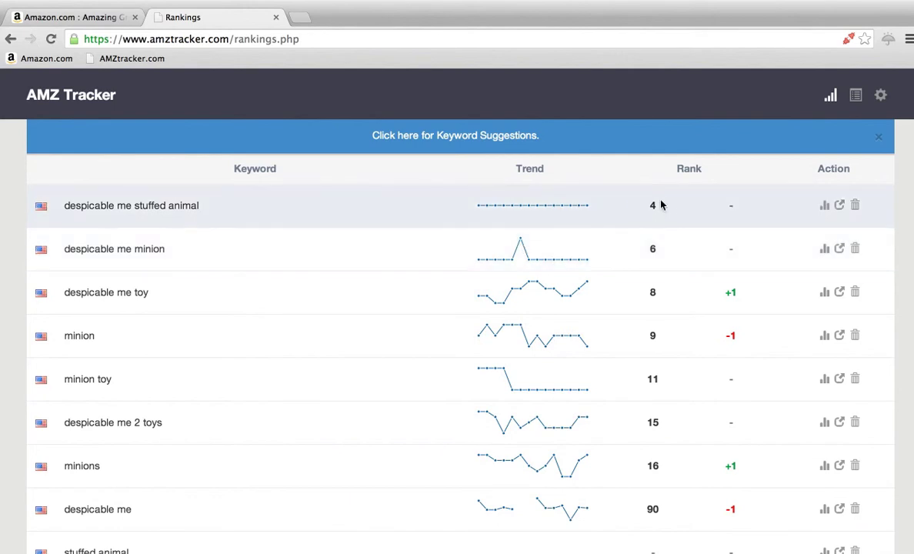
{"action": "mouse_move", "coordinate": [726, 308]}
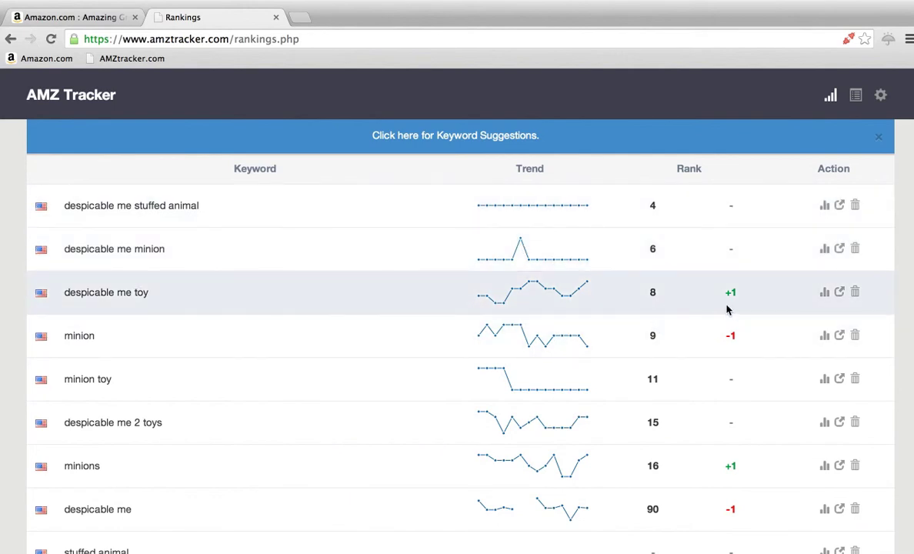
{"action": "mouse_move", "coordinate": [810, 229]}
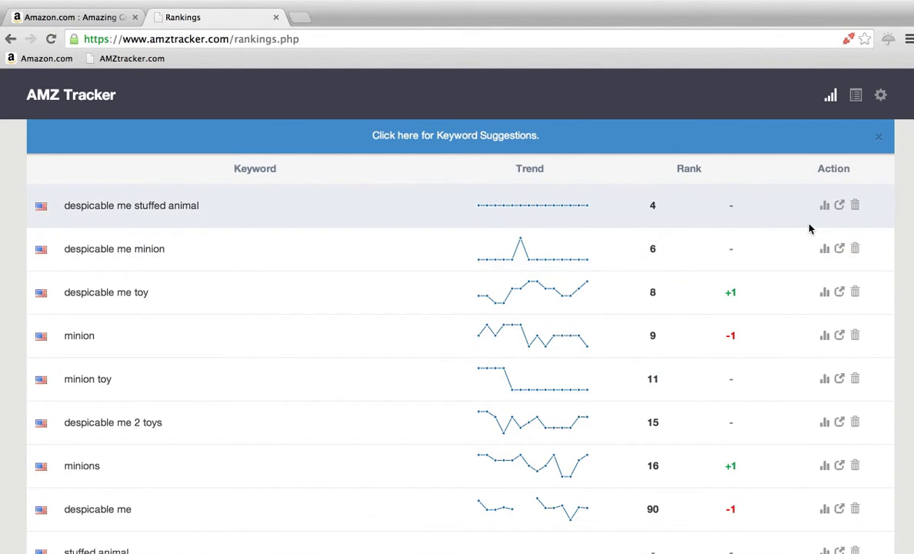
{"action": "mouse_move", "coordinate": [809, 231]}
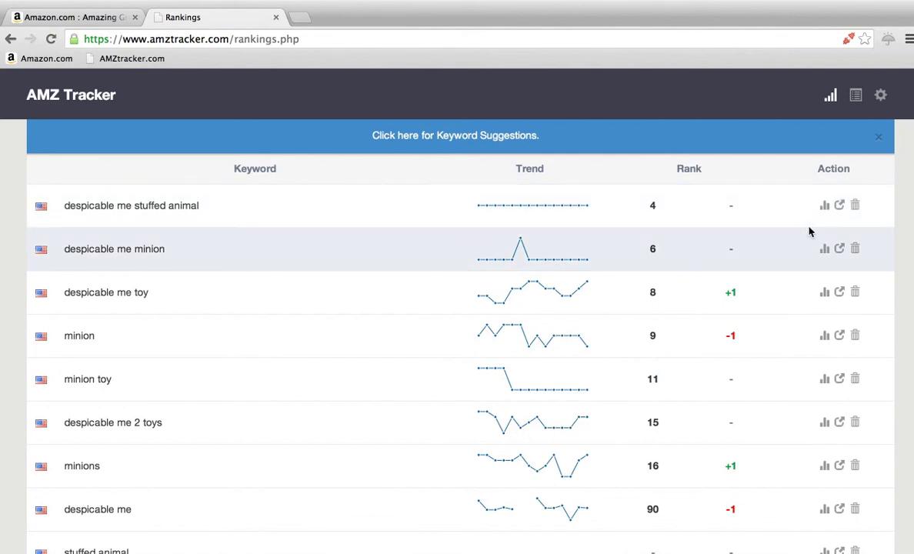
Step: Browse Amazon results for 'despicable me minion', then open AMZ Tracker's Add Products form
{"action": "left_click", "coordinate": [838, 248]}
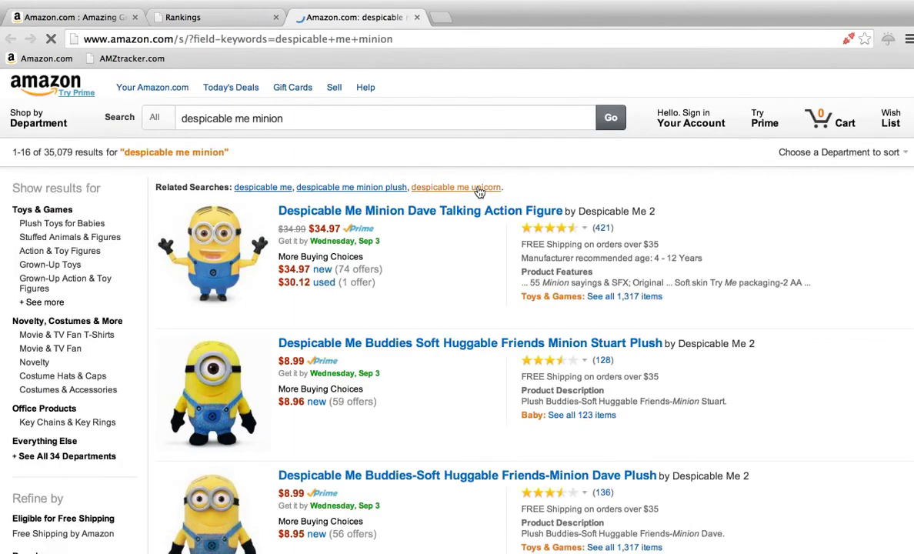
{"action": "scroll", "scroll_direction": "down", "scroll_amount": 3}
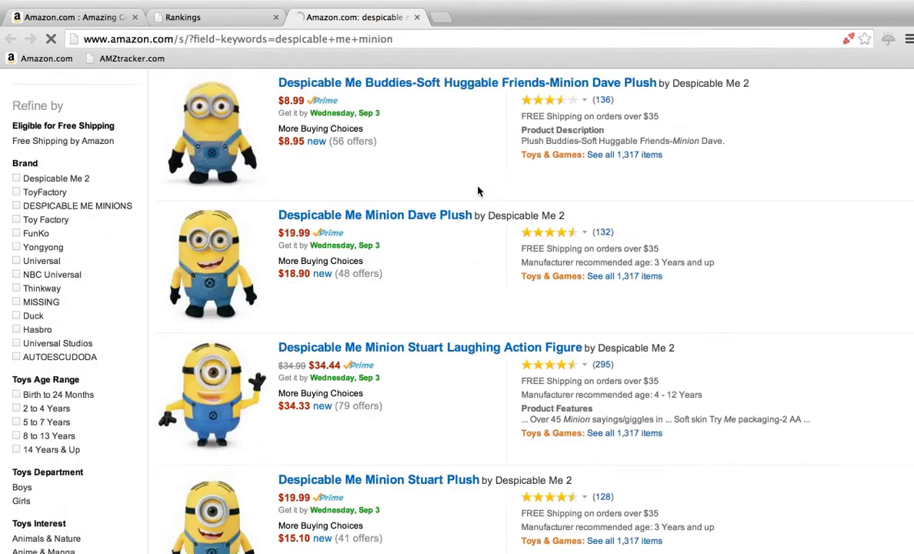
{"action": "scroll", "scroll_direction": "down", "scroll_amount": 3}
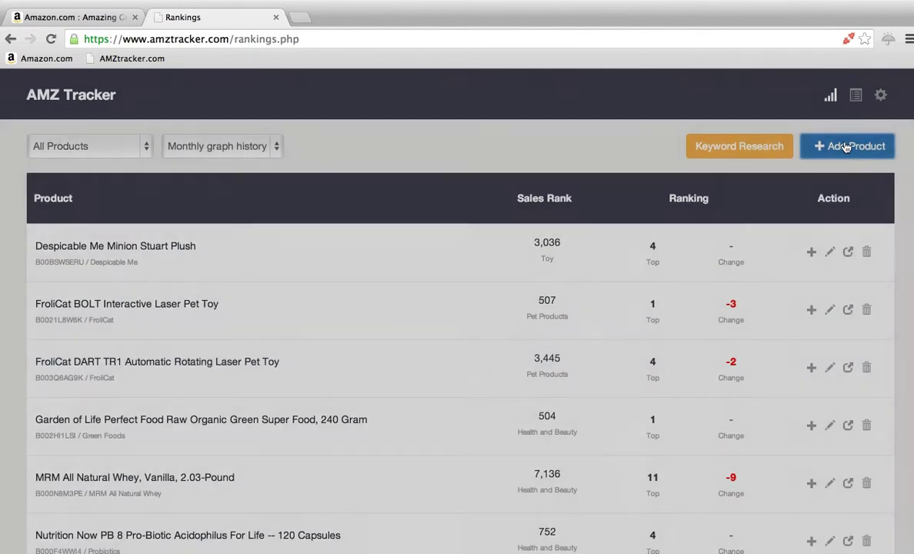
{"action": "left_click", "coordinate": [847, 147]}
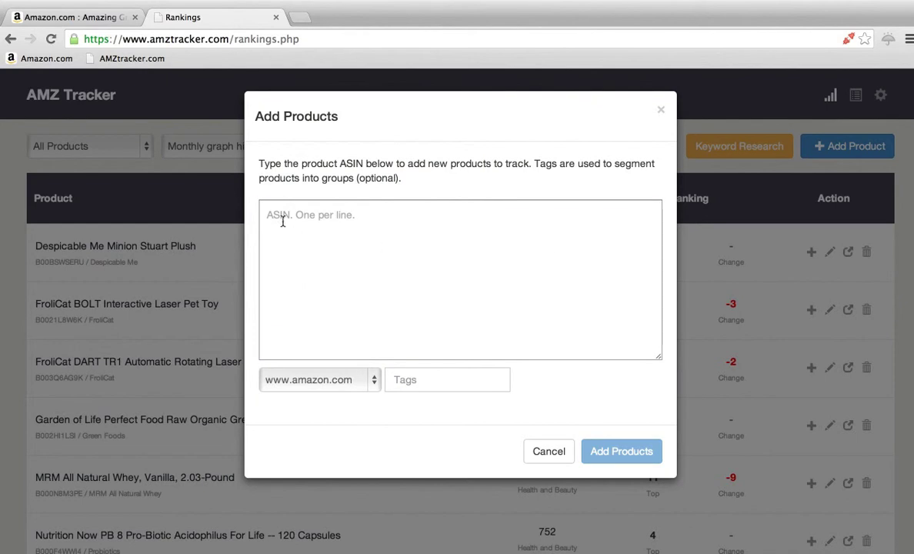
Step: Select ASIN B00566HYH0 in the Amazing Grass Energy Green Superfood product details
{"action": "left_click", "coordinate": [70, 17]}
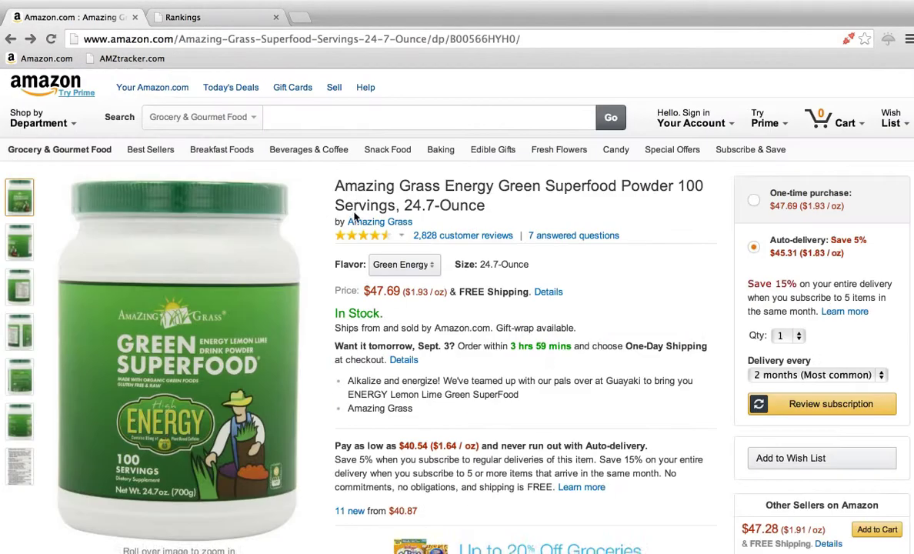
{"action": "mouse_move", "coordinate": [489, 198]}
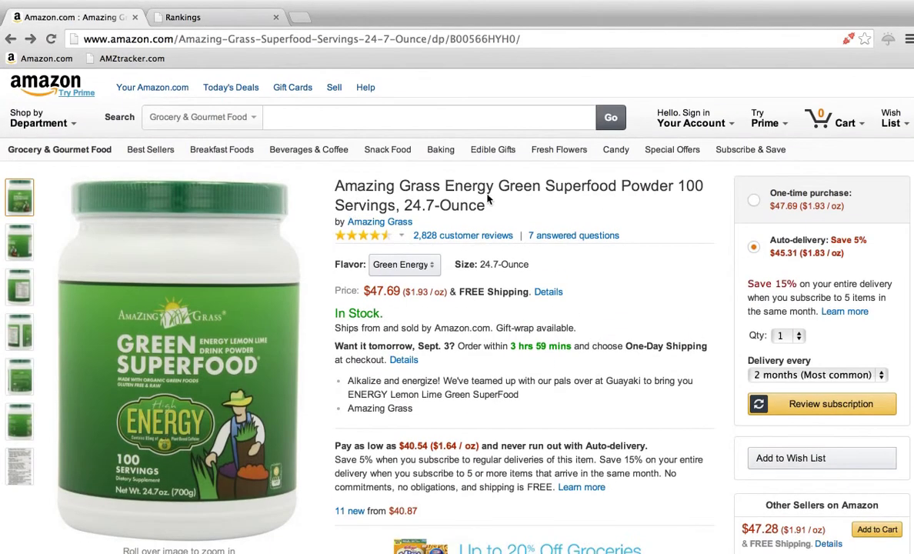
{"action": "mouse_move", "coordinate": [629, 206]}
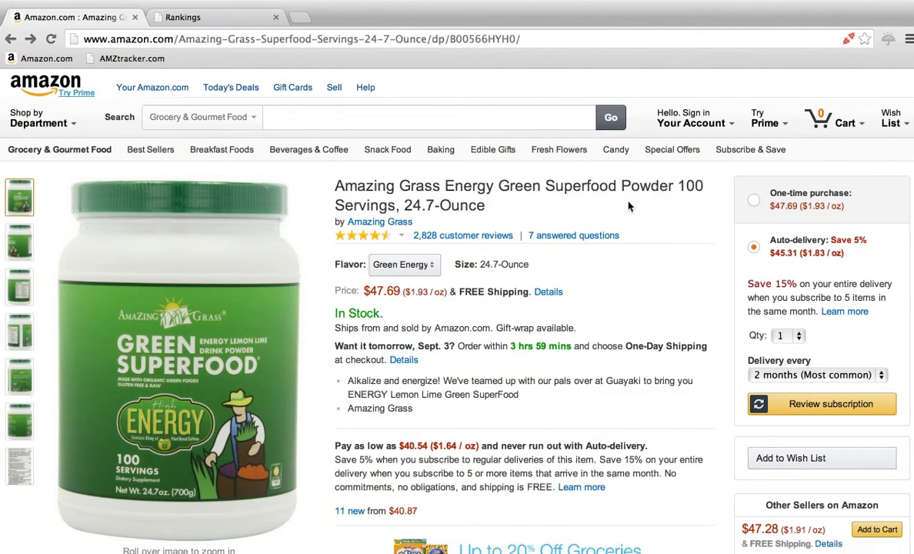
{"action": "scroll", "scroll_direction": "down", "scroll_amount": 3}
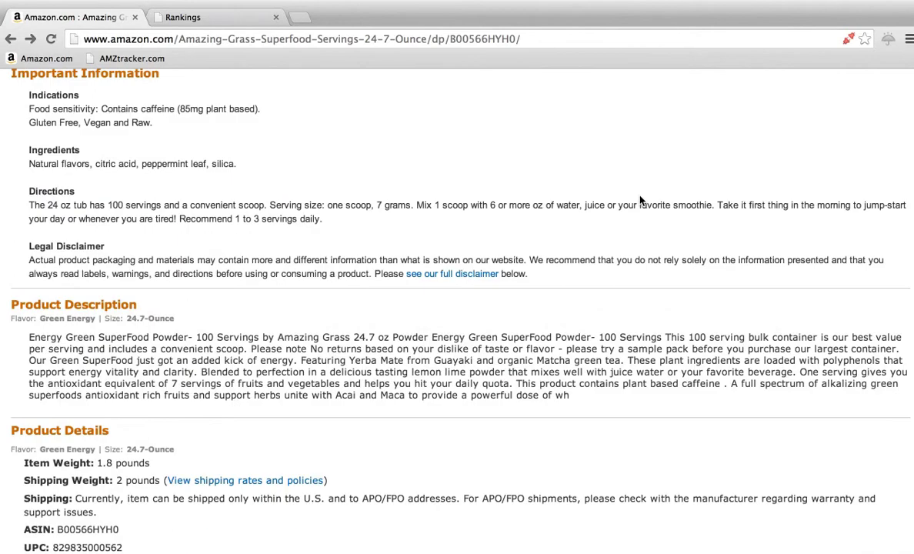
{"action": "scroll", "scroll_direction": "down", "scroll_amount": 3}
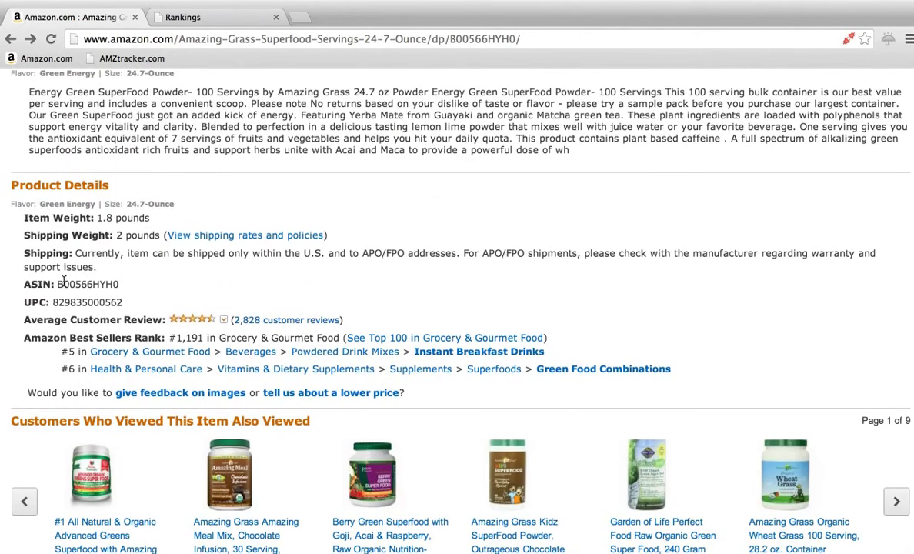
{"action": "double_click", "coordinate": [87, 284]}
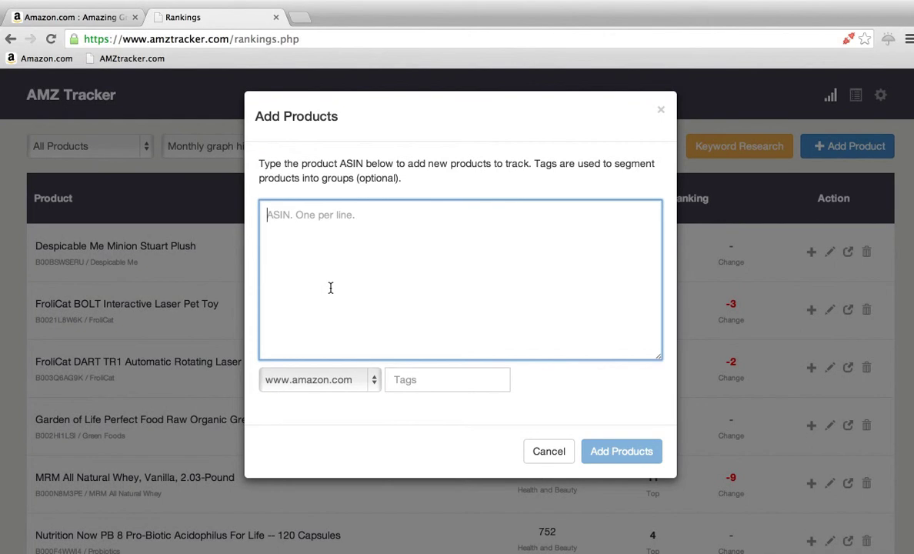
{"action": "left_click", "coordinate": [319, 379]}
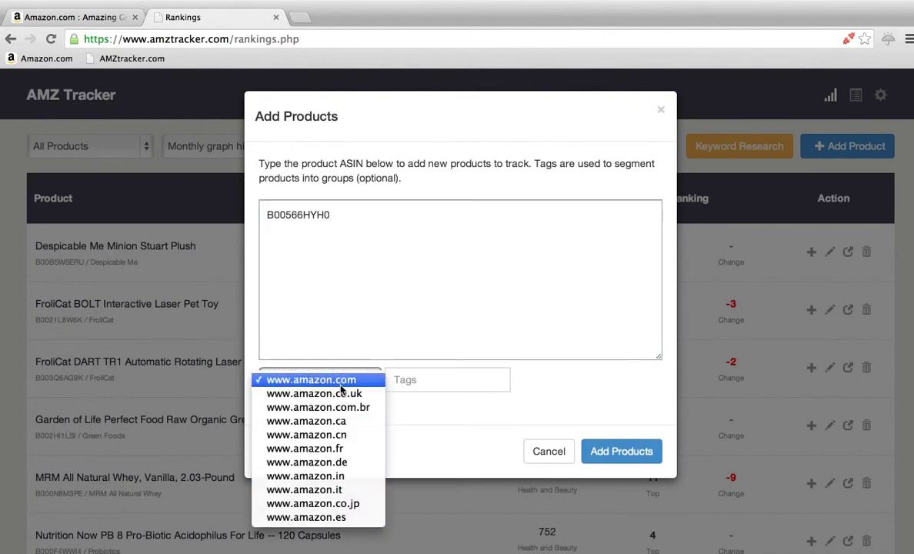
{"action": "left_click", "coordinate": [310, 379]}
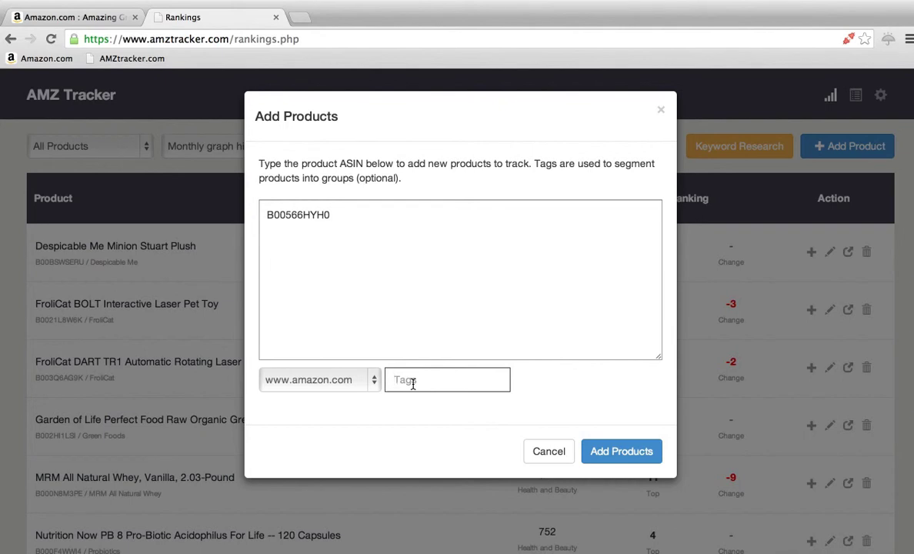
{"action": "type", "text": "Green Stuff"}
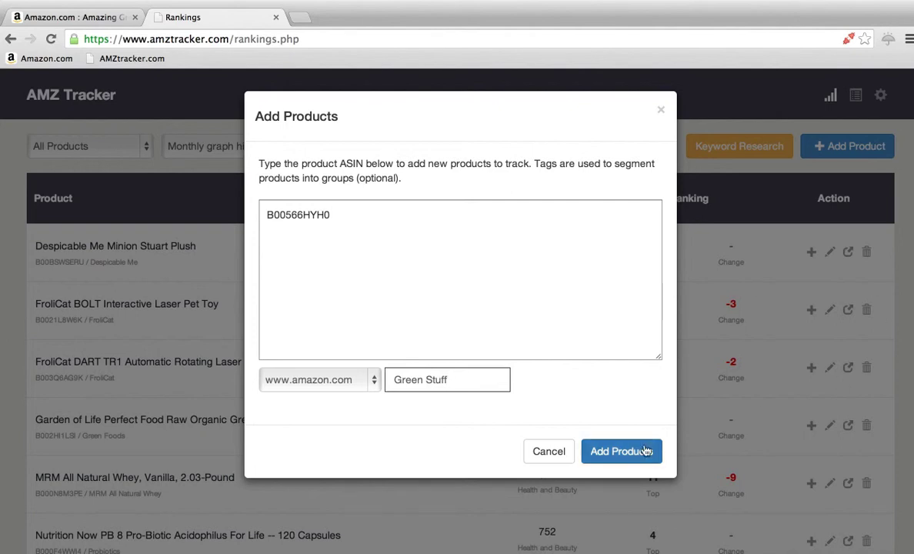
{"action": "left_click", "coordinate": [622, 450]}
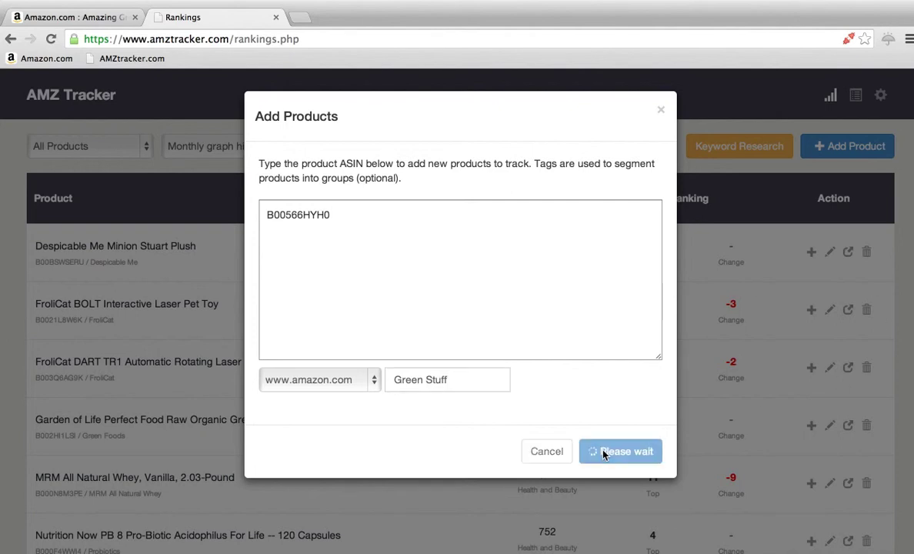
{"action": "left_click", "coordinate": [620, 451]}
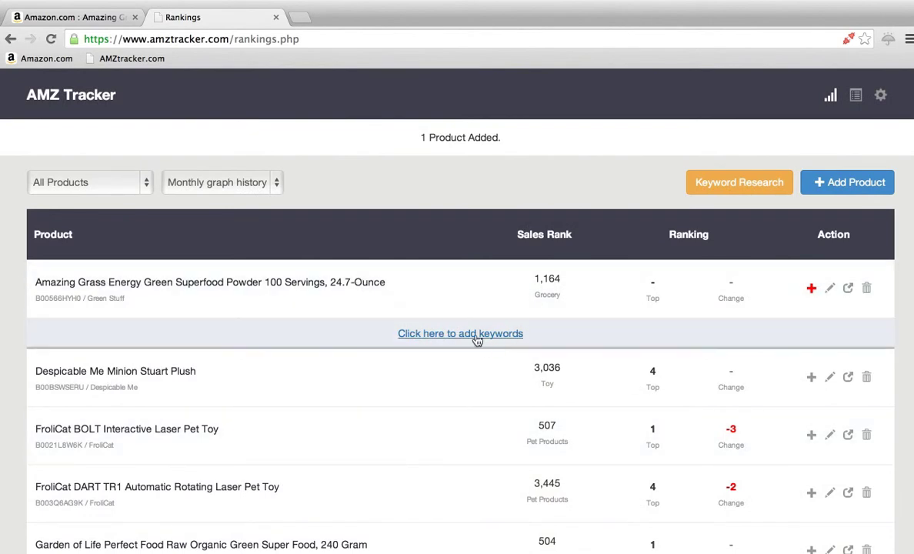
Step: Submit keywords 'Super Green Foods' and 'Green Foods Powder' for Amazing Grass
{"action": "left_click", "coordinate": [460, 333]}
{"action": "type", "text": "Super Green Food"}
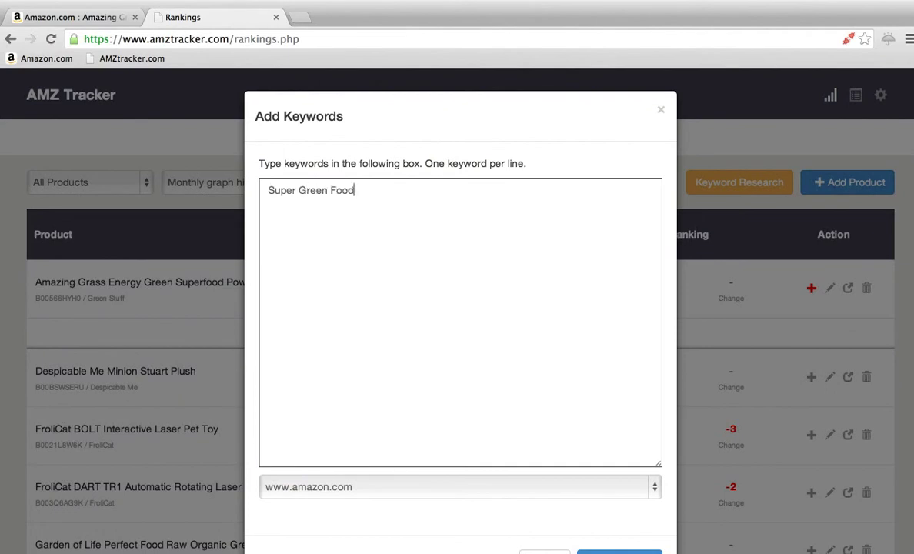
{"action": "type", "text": "s"}
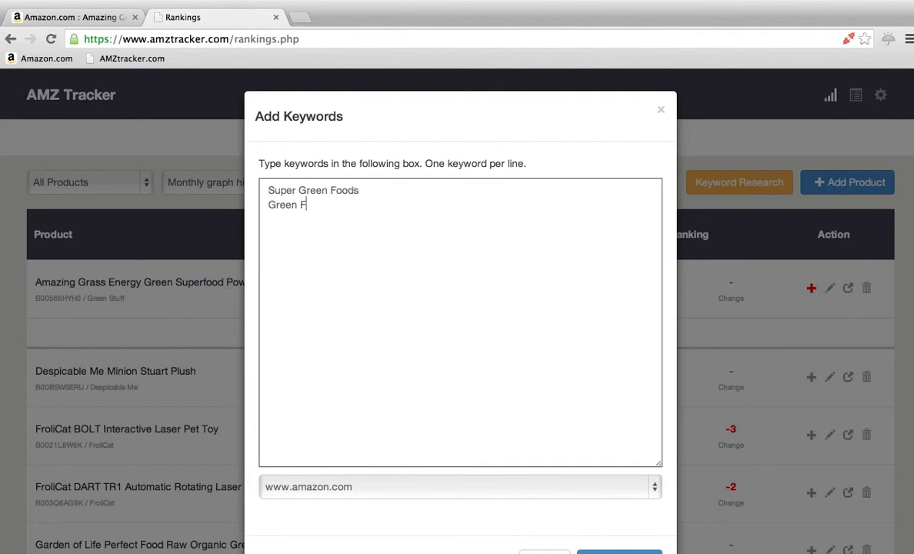
{"action": "type", "text": "oods Pow"}
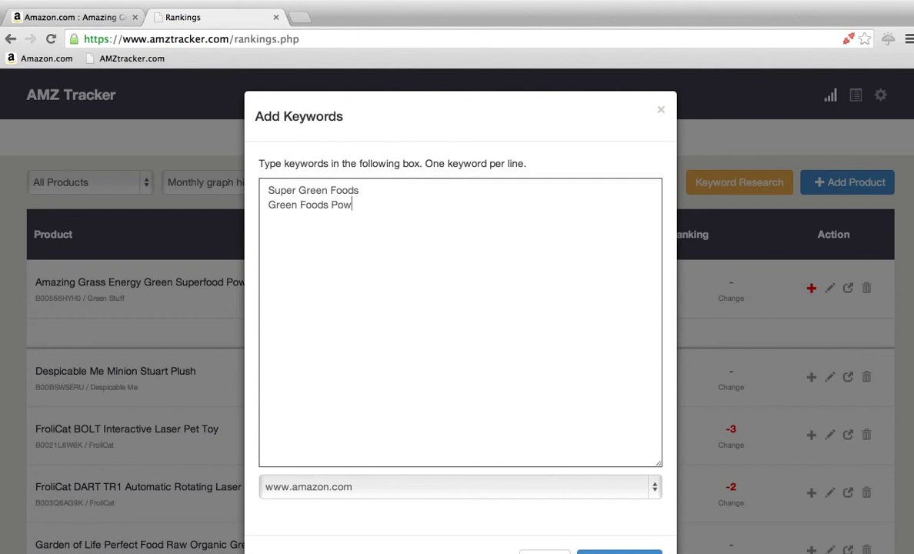
{"action": "type", "text": "der"}
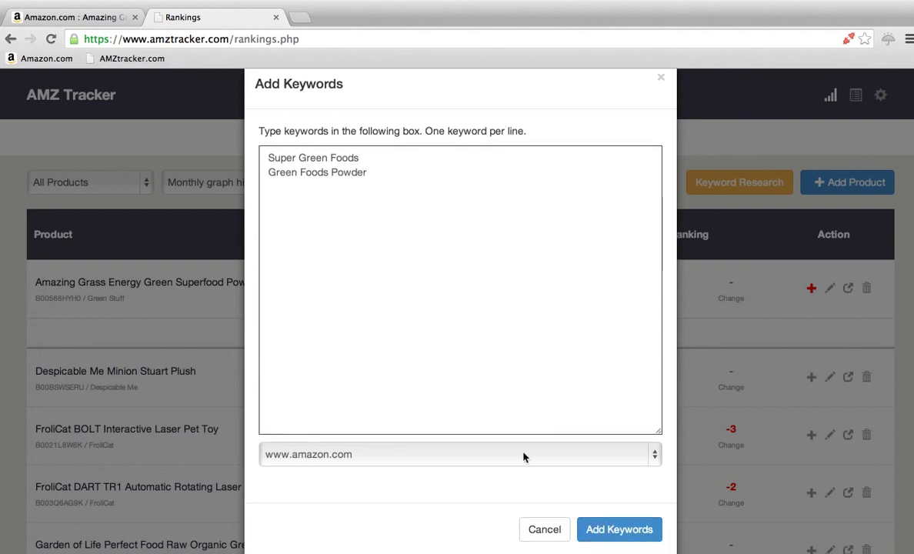
{"action": "left_click", "coordinate": [619, 529]}
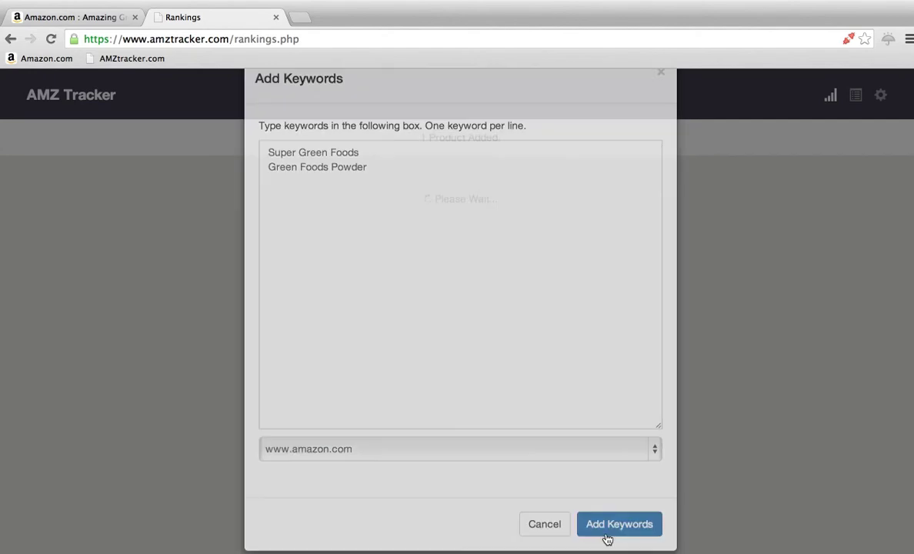
{"action": "left_click", "coordinate": [618, 524]}
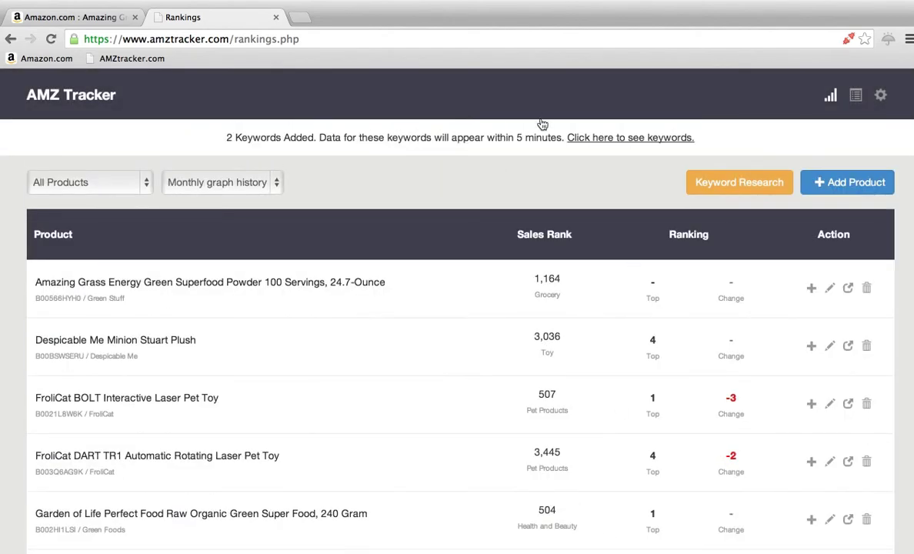
{"action": "mouse_move", "coordinate": [458, 223]}
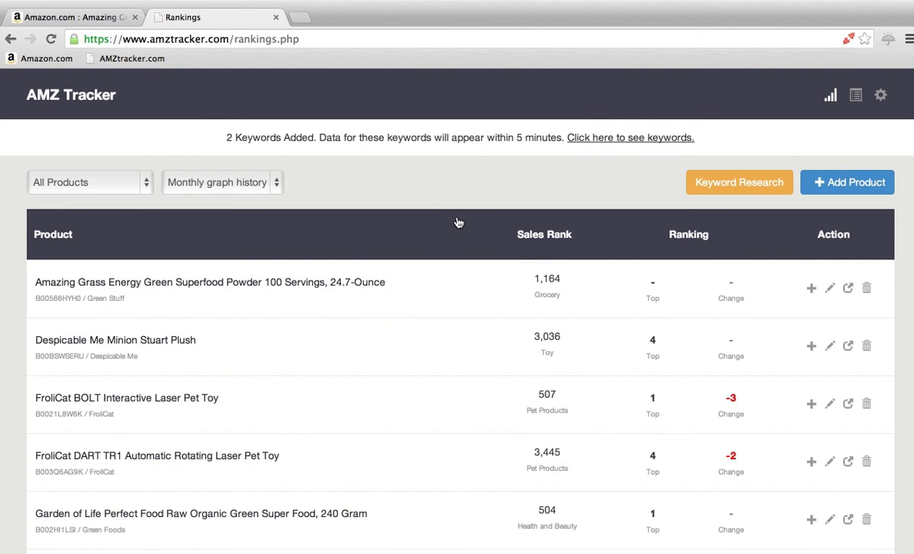